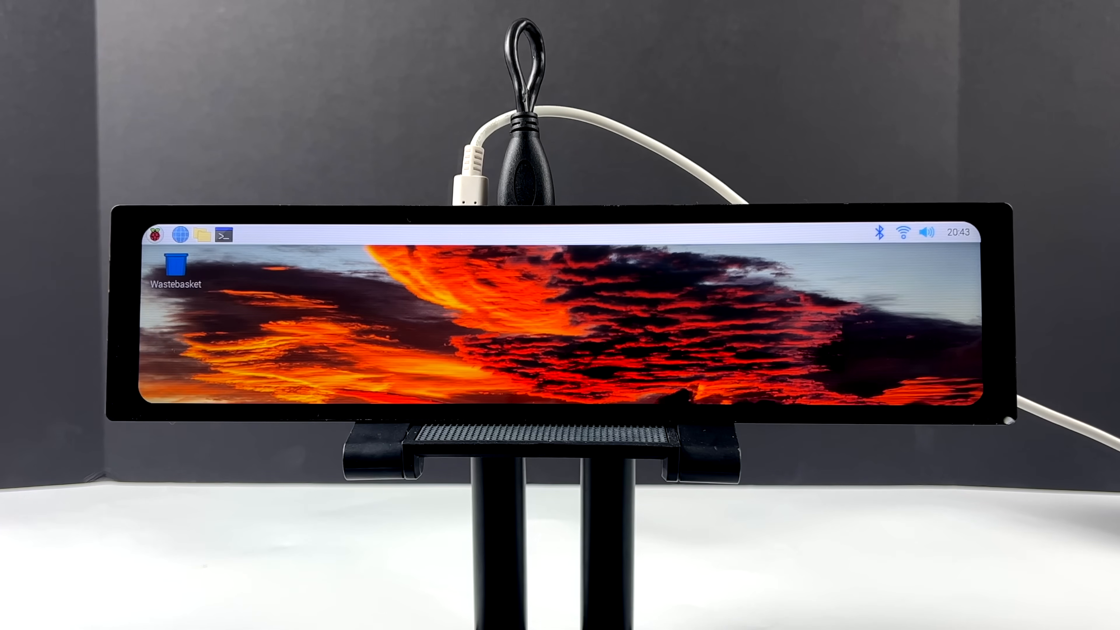
Step: Launch Chromium Web Browser from the Raspberry Pi menu's Internet category
{"action": "left_click", "coordinate": [156, 235]}
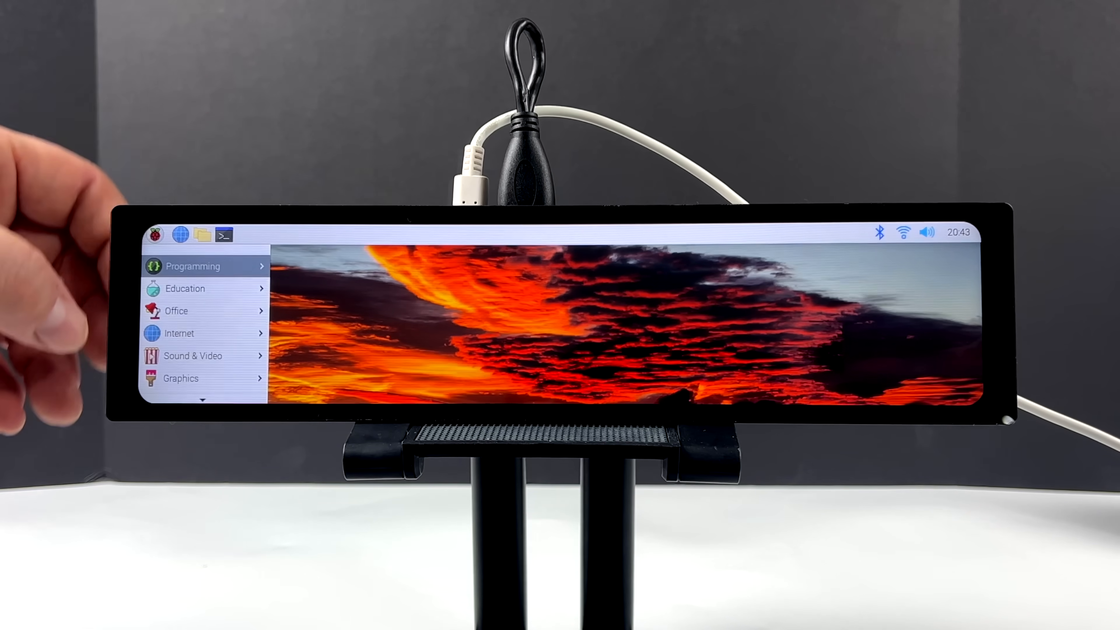
{"action": "left_click", "coordinate": [179, 333]}
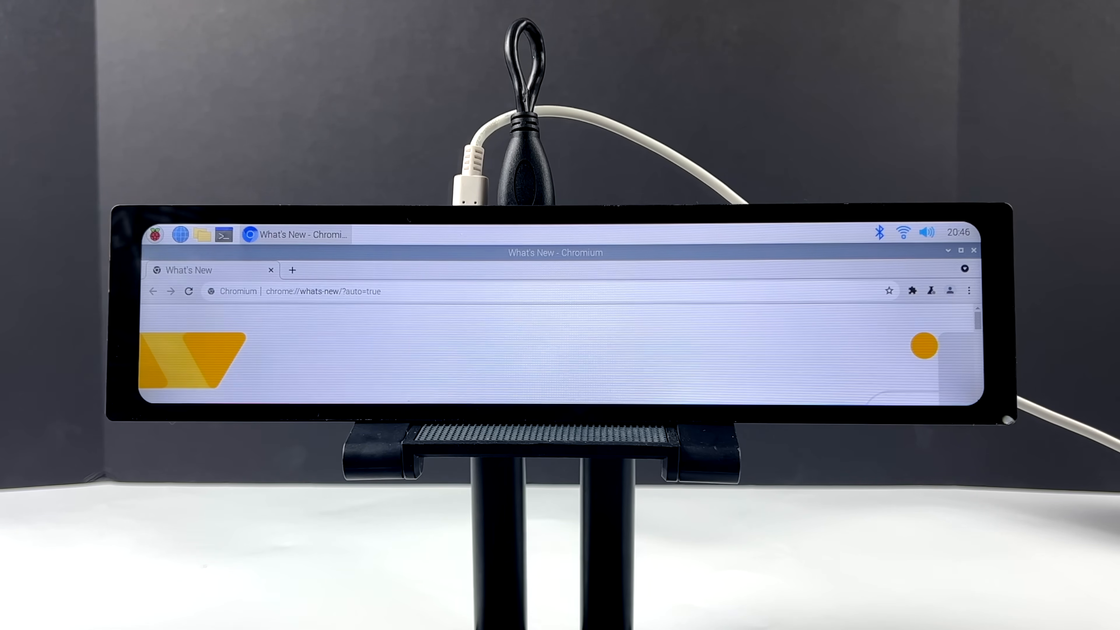
Step: Search 'youtube' from the address bar and load YouTube from the DuckDuckGo results
{"action": "left_click", "coordinate": [321, 291]}
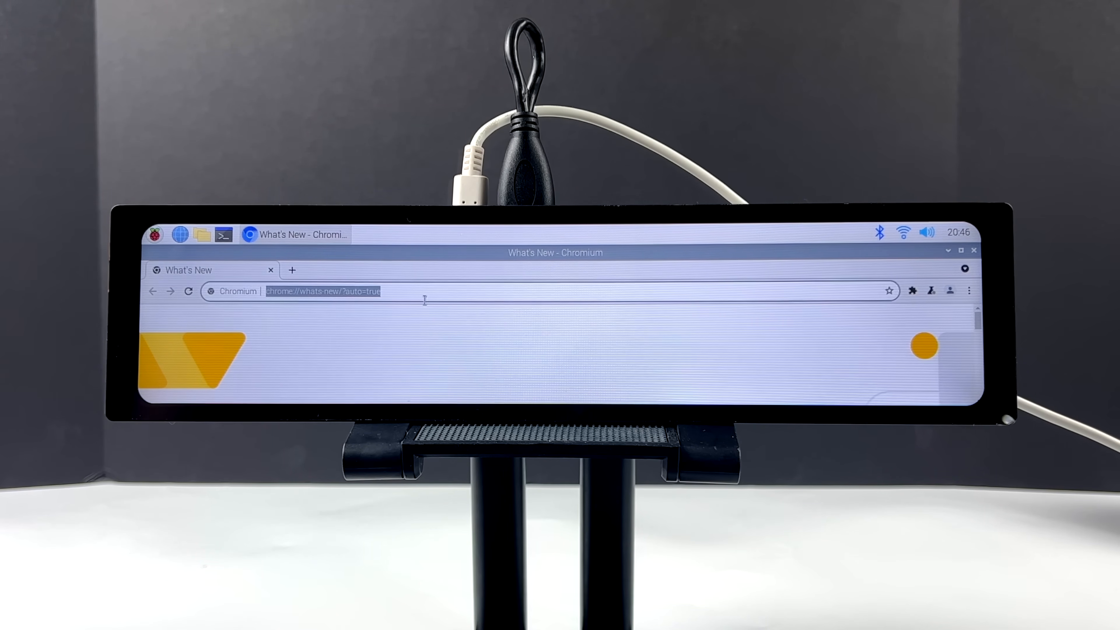
{"action": "type", "text": "youtube&t=raspberrypi&ia=web"}
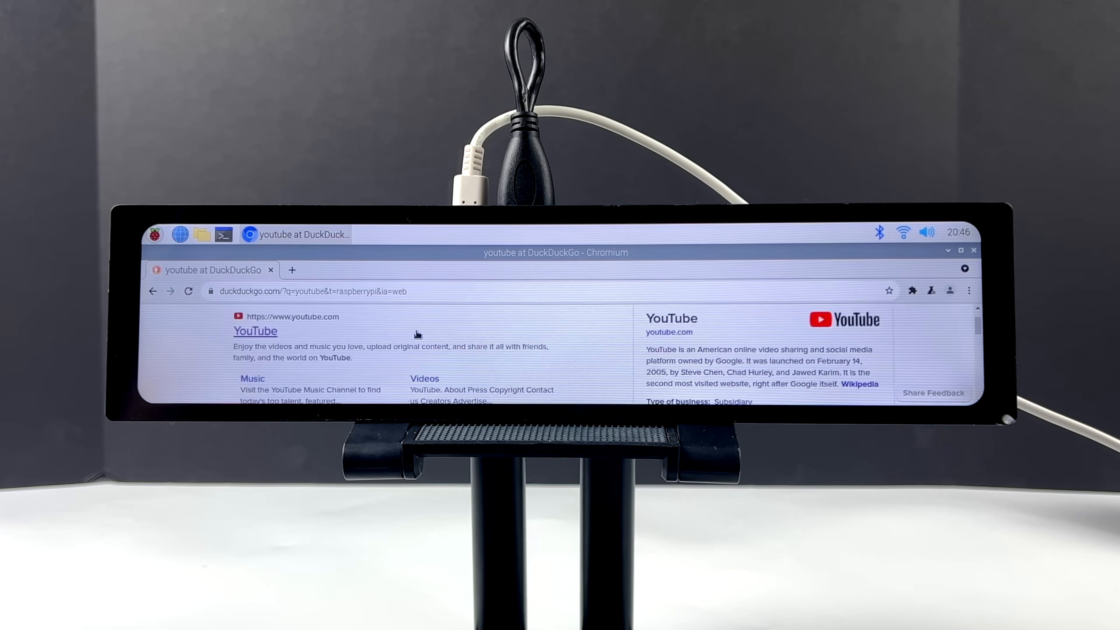
{"action": "left_click", "coordinate": [255, 331]}
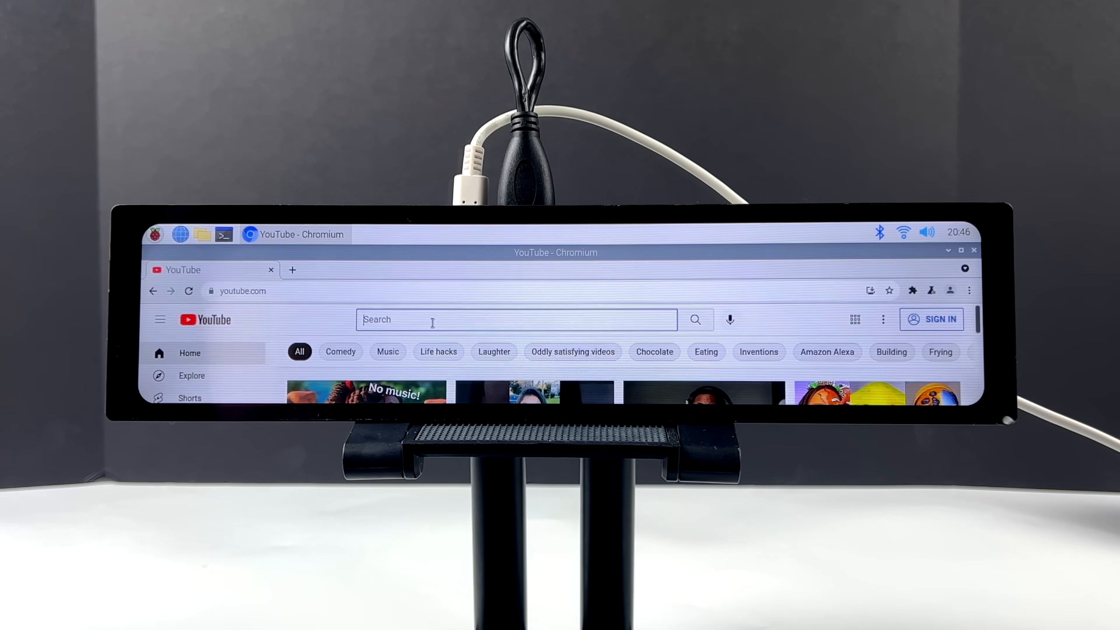
Step: Search YouTube for big buck bunny and start the Big Buck Bunny 60fps 4K video
{"action": "type", "text": "big bud"}
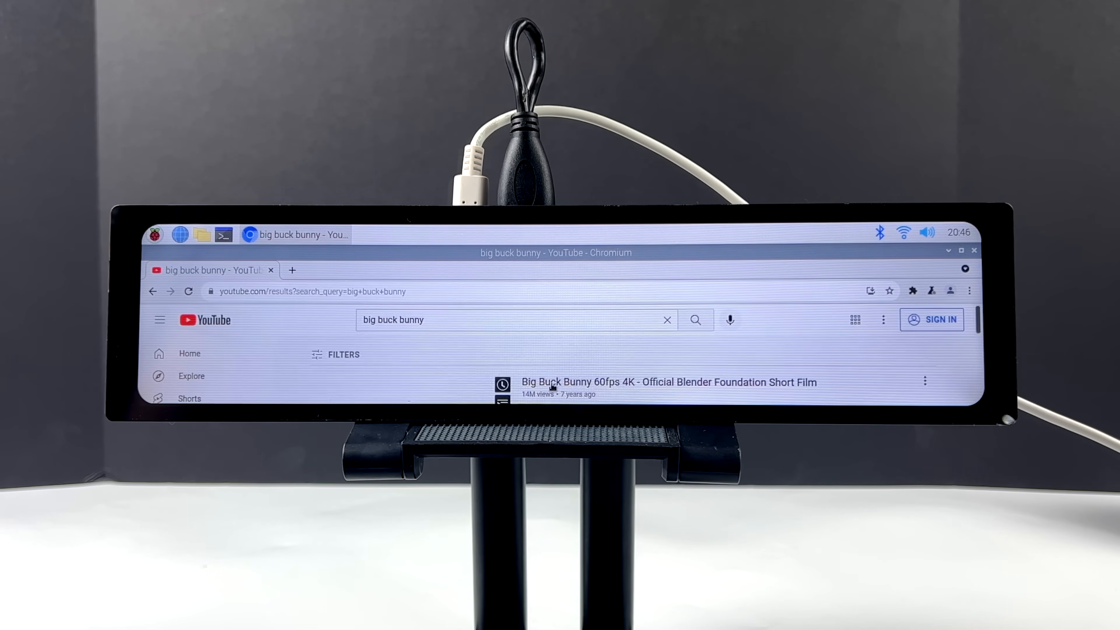
{"action": "left_click", "coordinate": [643, 382]}
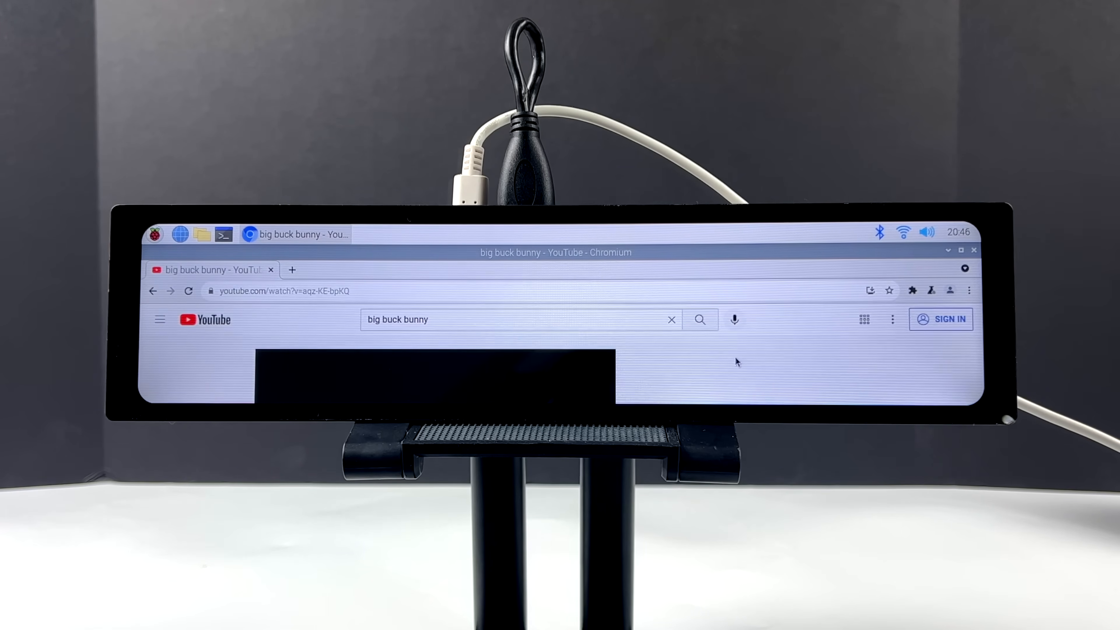
{"action": "mouse_move", "coordinate": [609, 390]}
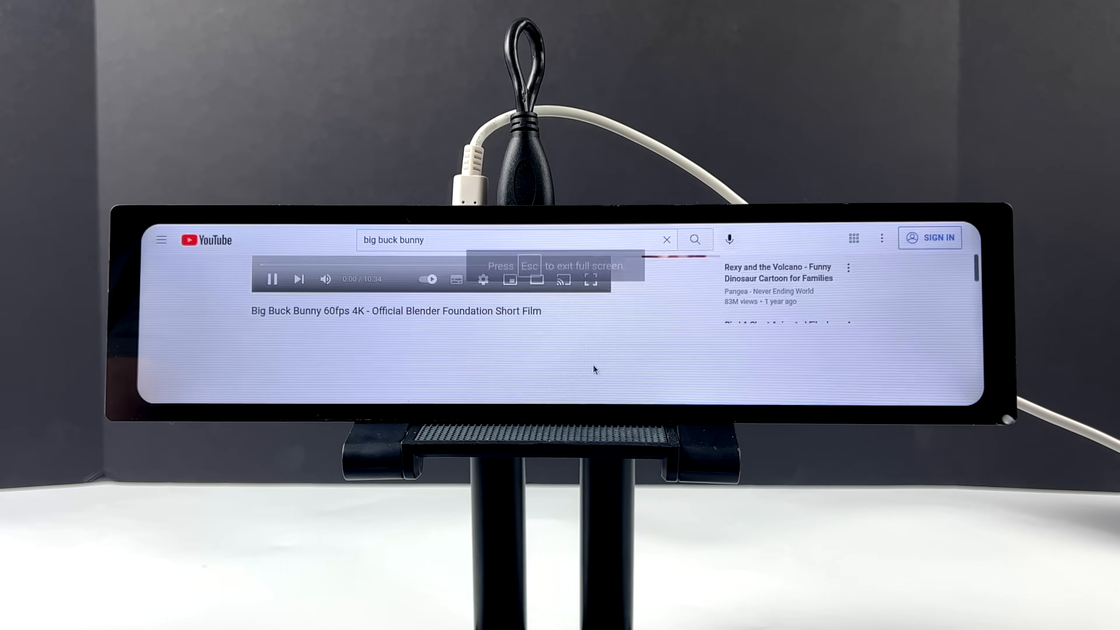
{"action": "mouse_move", "coordinate": [779, 382]}
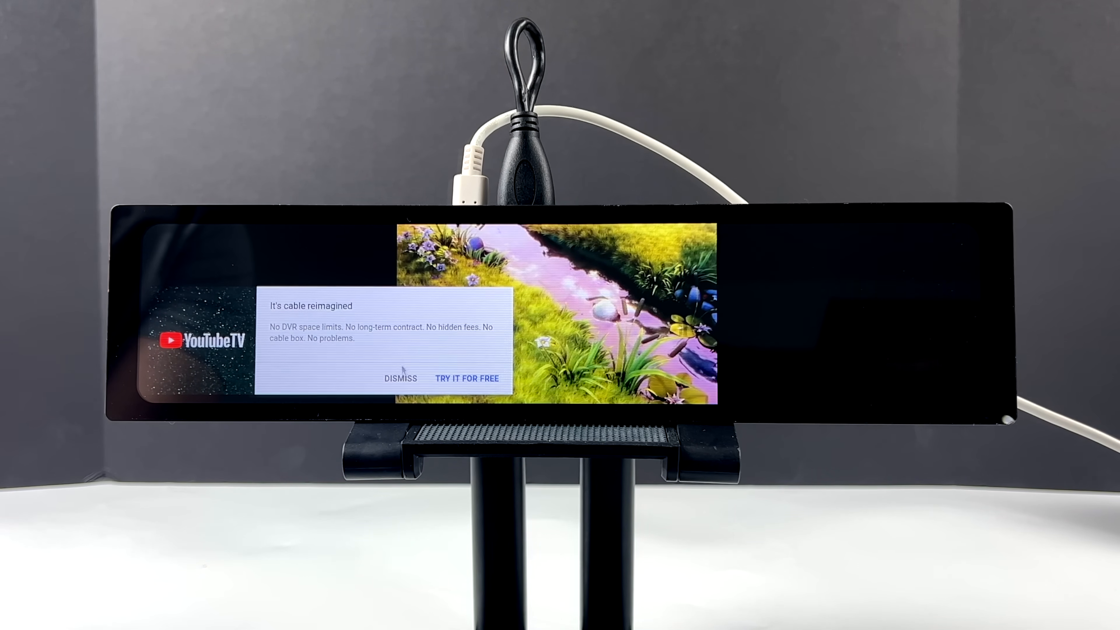
Step: Dismiss the YouTube TV pop-up so Big Buck Bunny plays unobstructed
{"action": "left_click", "coordinate": [400, 378]}
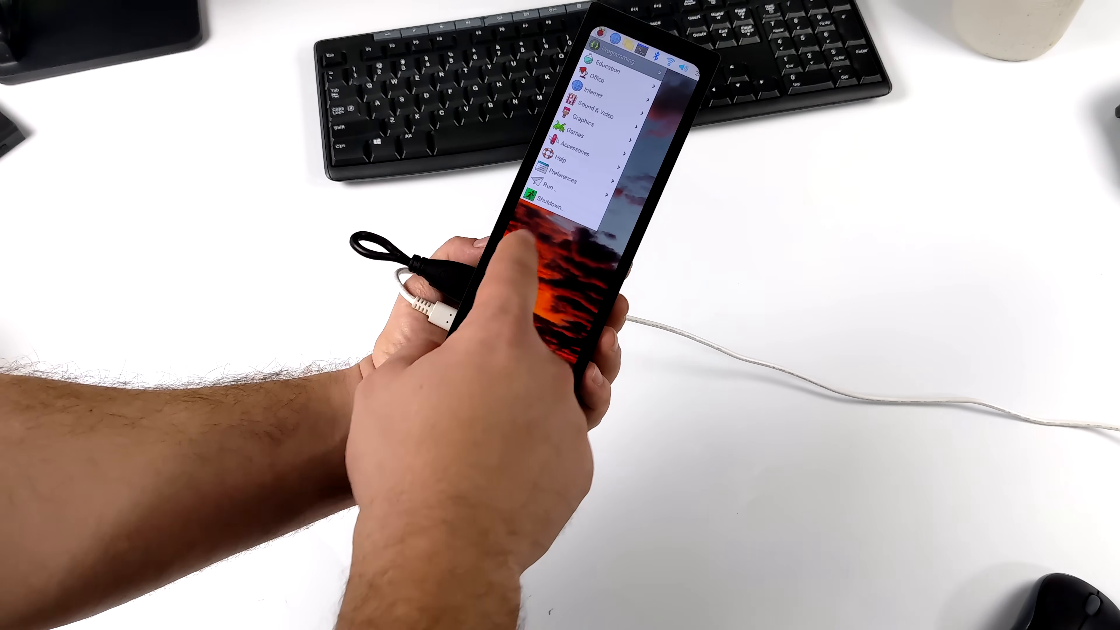
Step: Show the Games submenu of the Raspberry Pi menu on the portrait display
{"action": "left_click", "coordinate": [571, 137]}
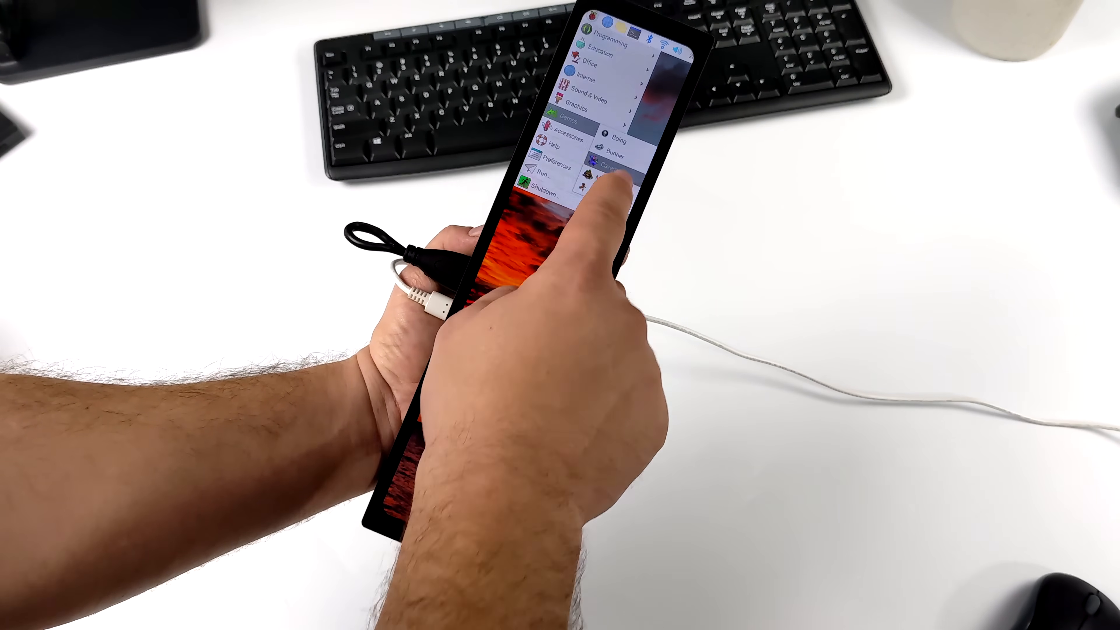
{"action": "left_click", "coordinate": [614, 165]}
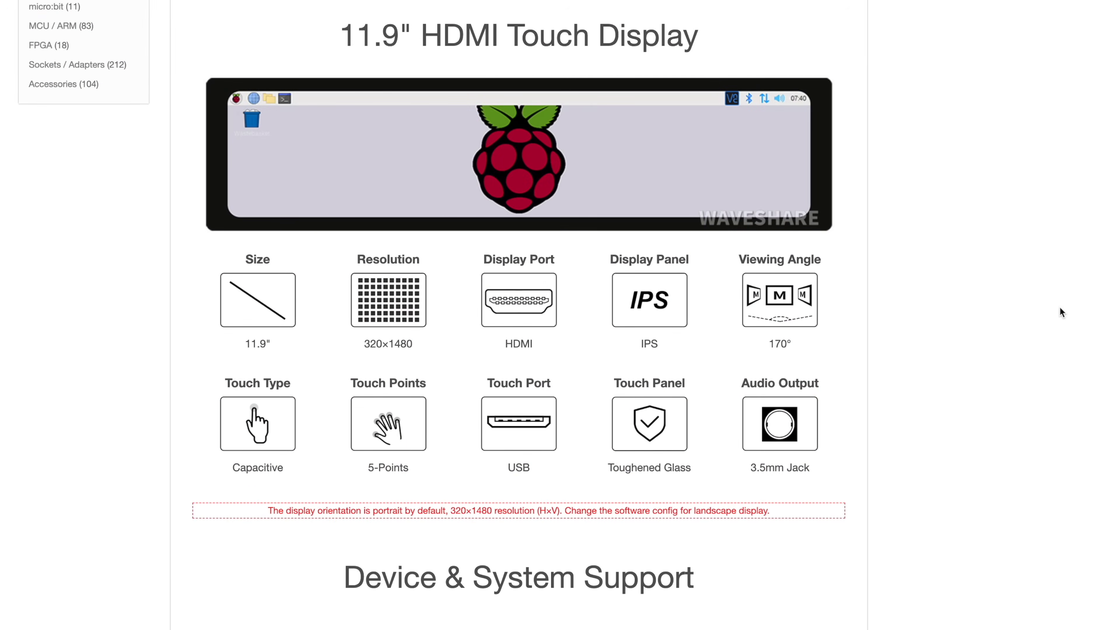
Step: Scroll the 11.9-inch HDMI Touch Display page down to its Resources & Services wiki link
{"action": "scroll", "scroll_direction": "down", "scroll_amount": 3}
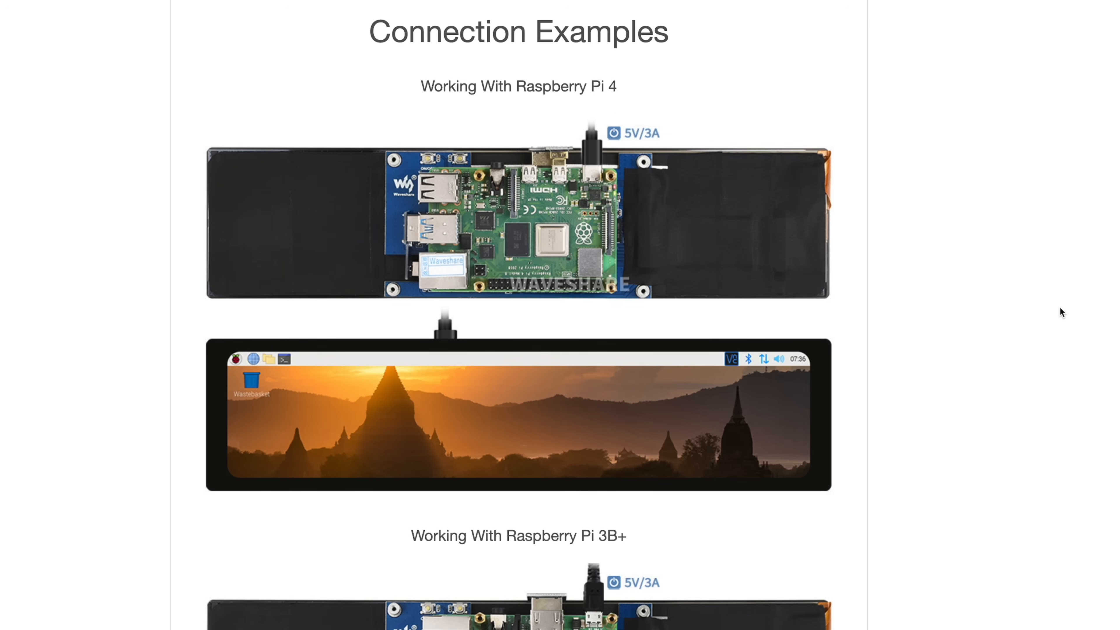
{"action": "scroll", "scroll_direction": "down", "scroll_amount": 3}
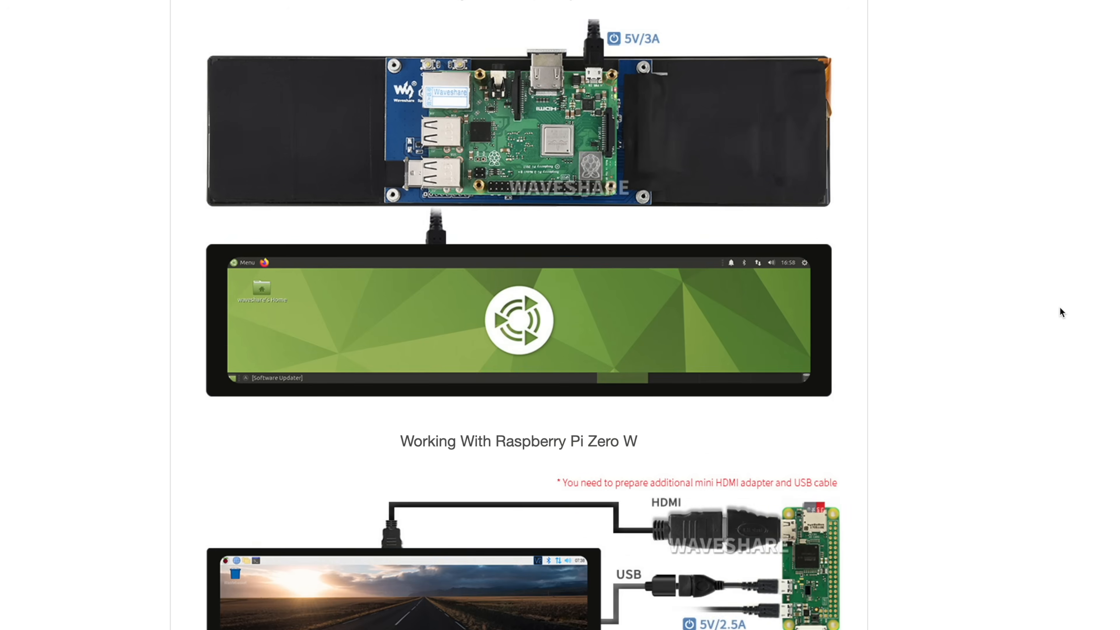
{"action": "scroll", "scroll_direction": "down", "scroll_amount": 3}
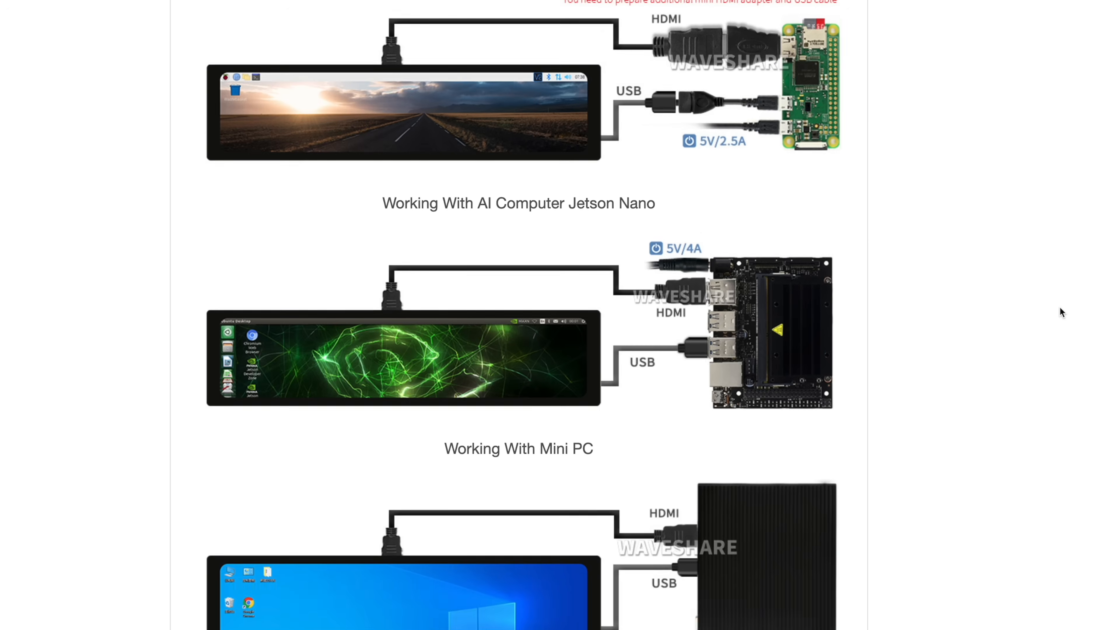
{"action": "scroll", "scroll_direction": "down", "scroll_amount": 3}
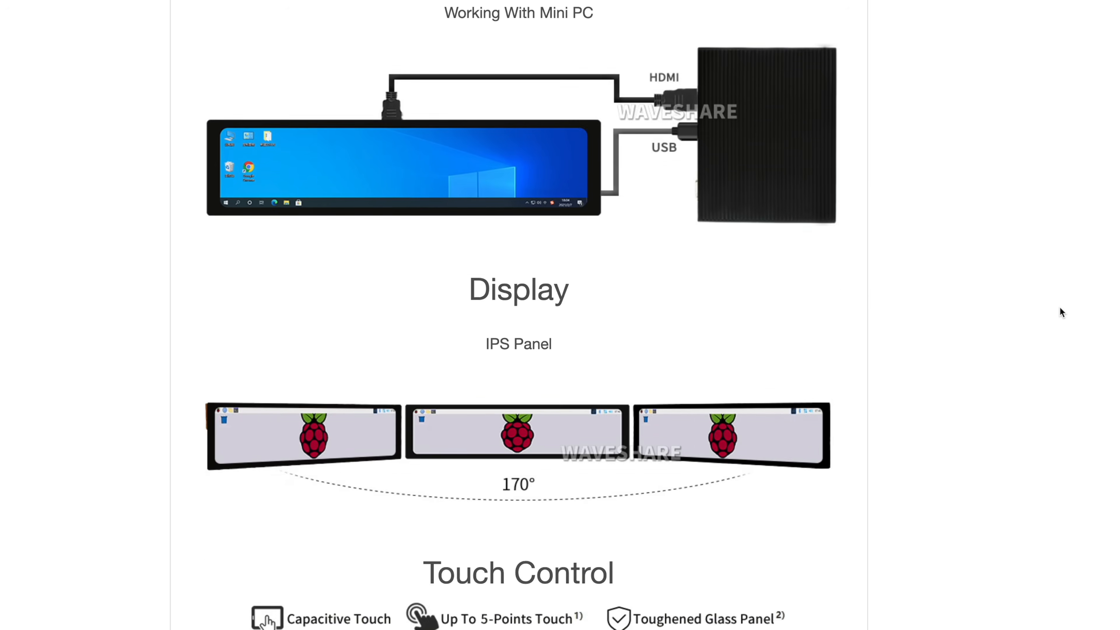
{"action": "scroll", "scroll_direction": "down", "scroll_amount": 3}
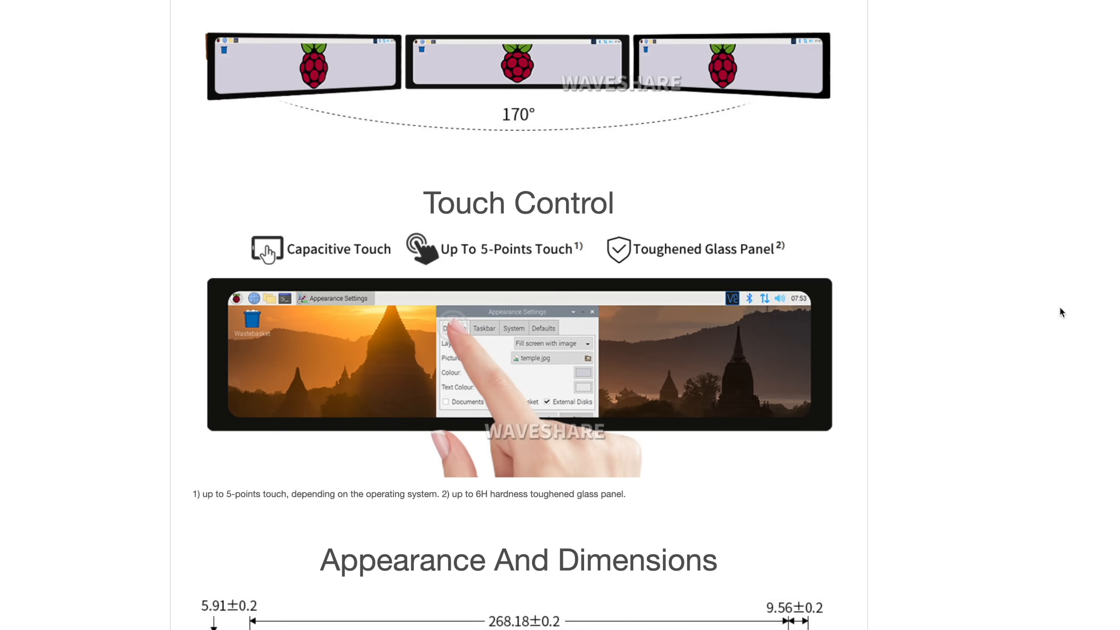
{"action": "scroll", "scroll_direction": "down", "scroll_amount": 3}
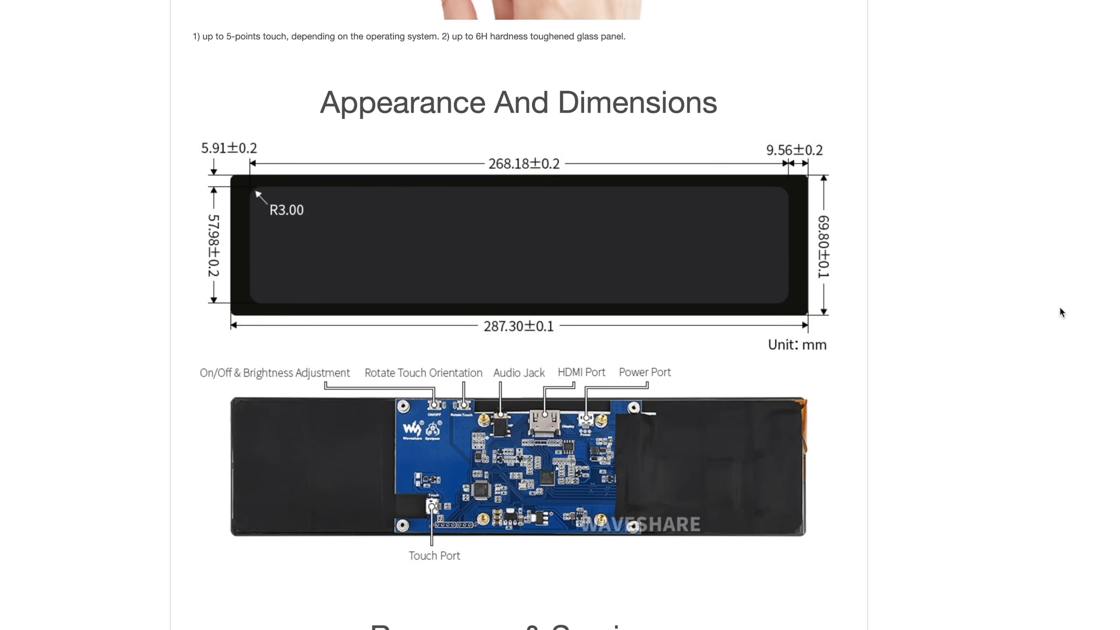
{"action": "scroll", "scroll_direction": "down", "scroll_amount": 3}
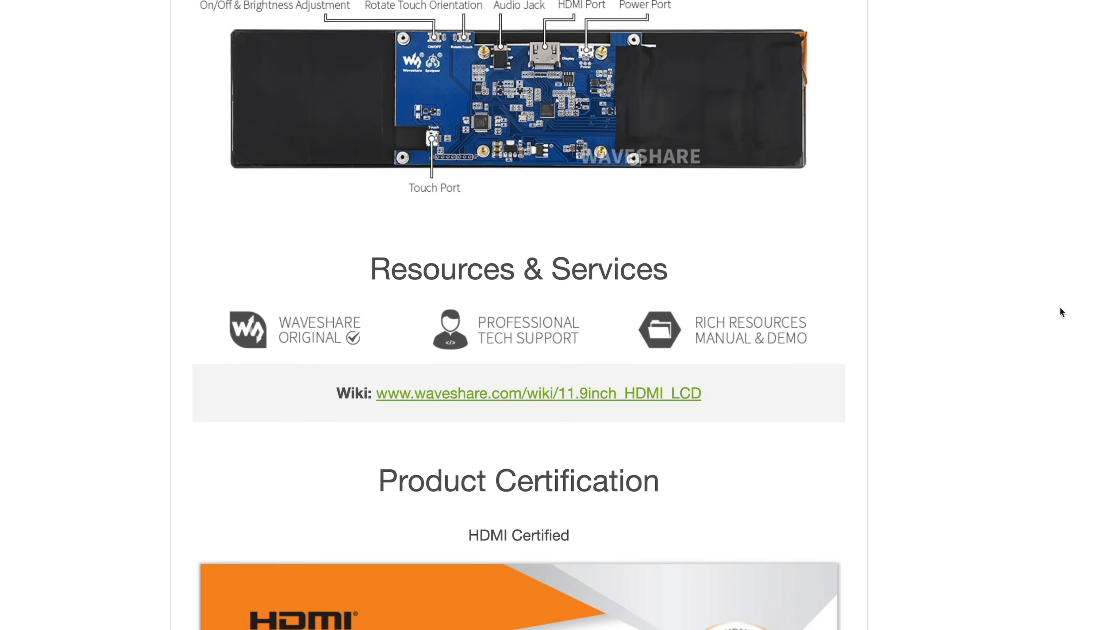